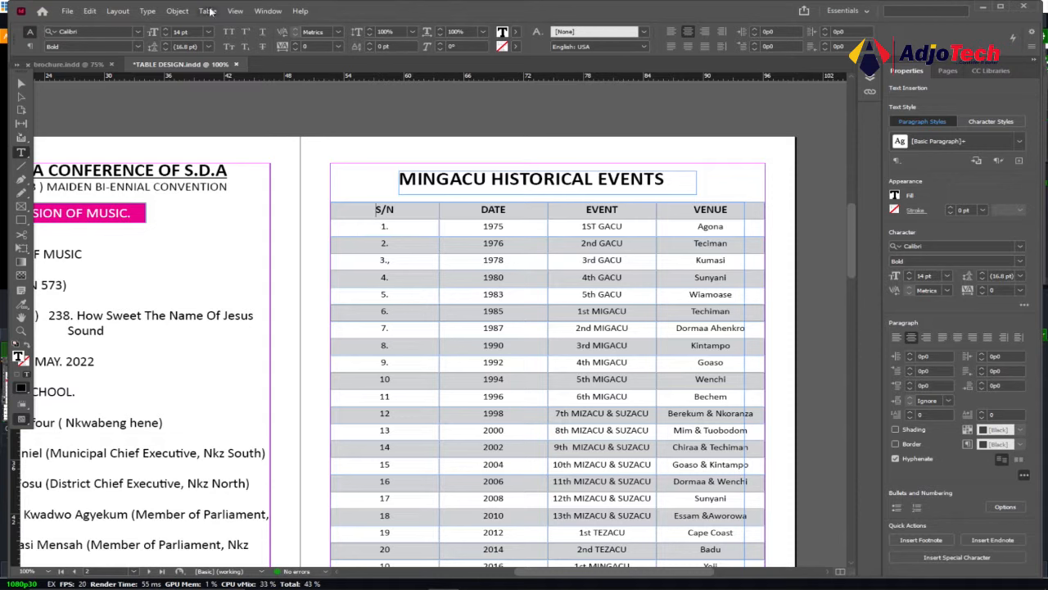
Step: Apply Every Other Row alternating fills in C=0 M=100 Y=0 K=0 at 20% tint to the events table
{"action": "left_click", "coordinate": [206, 10]}
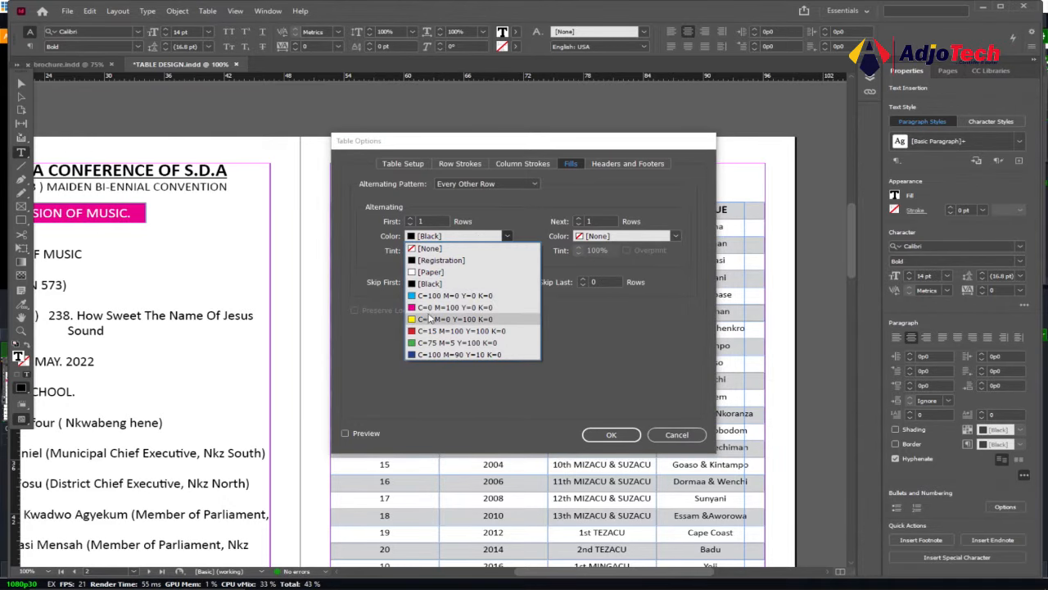
{"action": "left_click", "coordinate": [455, 318]}
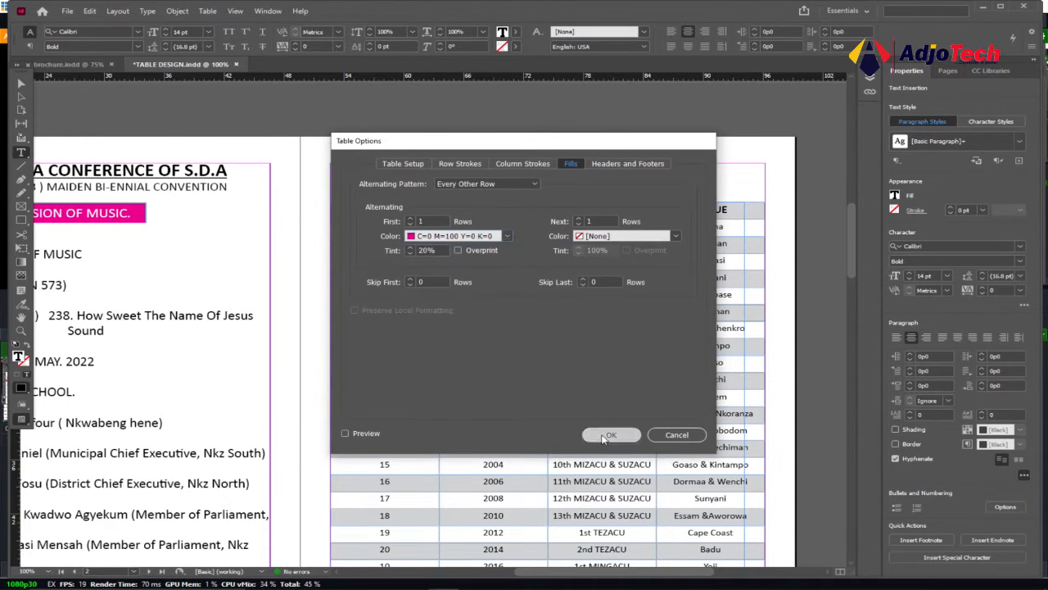
{"action": "left_click", "coordinate": [609, 434]}
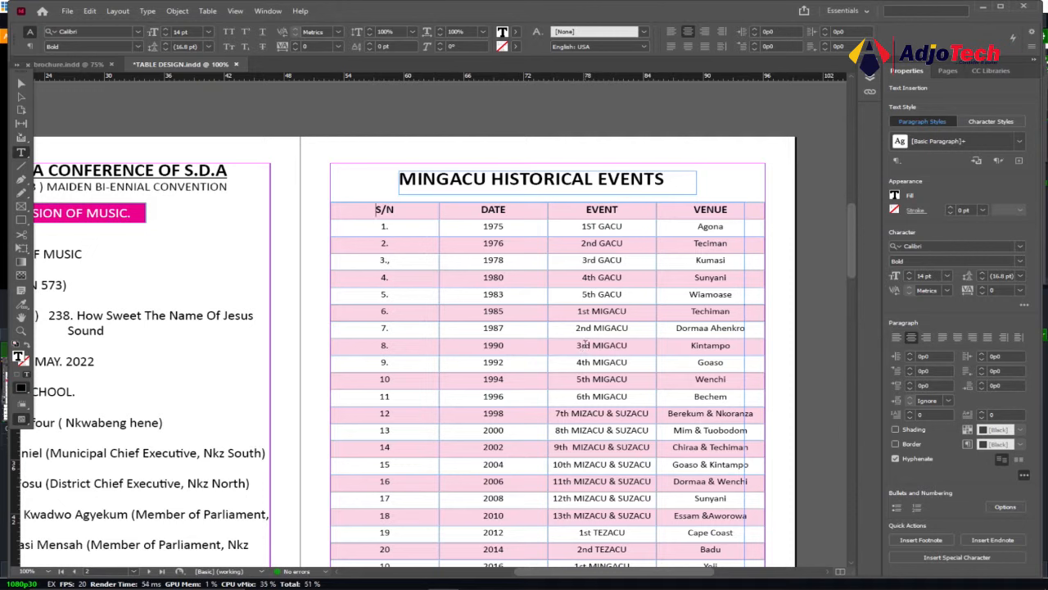
{"action": "scroll", "scroll_direction": "down", "scroll_amount": 3}
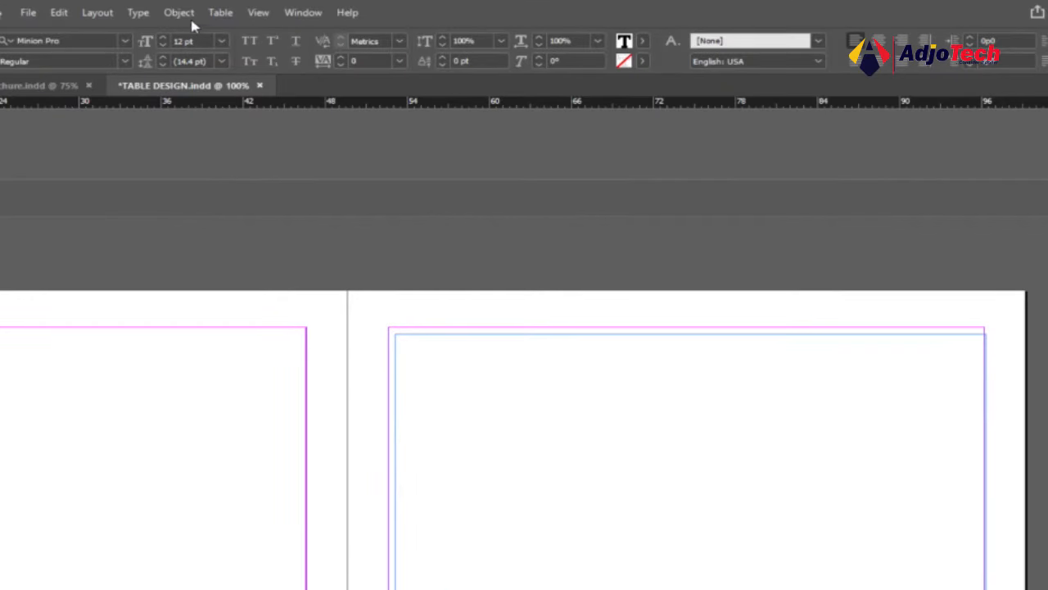
Step: Bring up the Table menu commands over the empty TABLE DESIGN text frame
{"action": "left_click", "coordinate": [219, 13]}
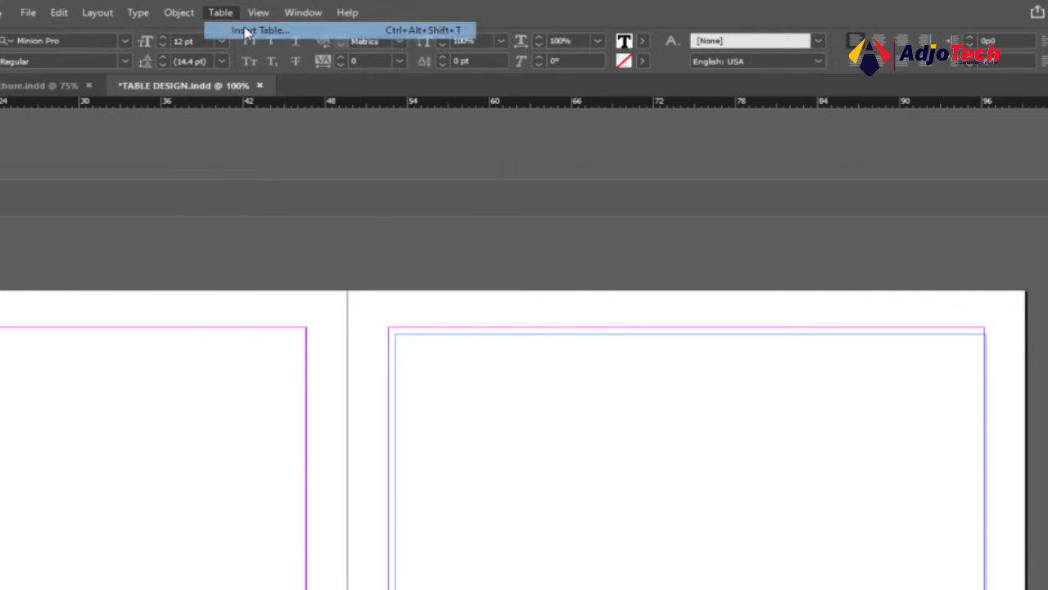
Step: Insert a Basic Table with 4 columns into the empty text frame
{"action": "left_click", "coordinate": [260, 29]}
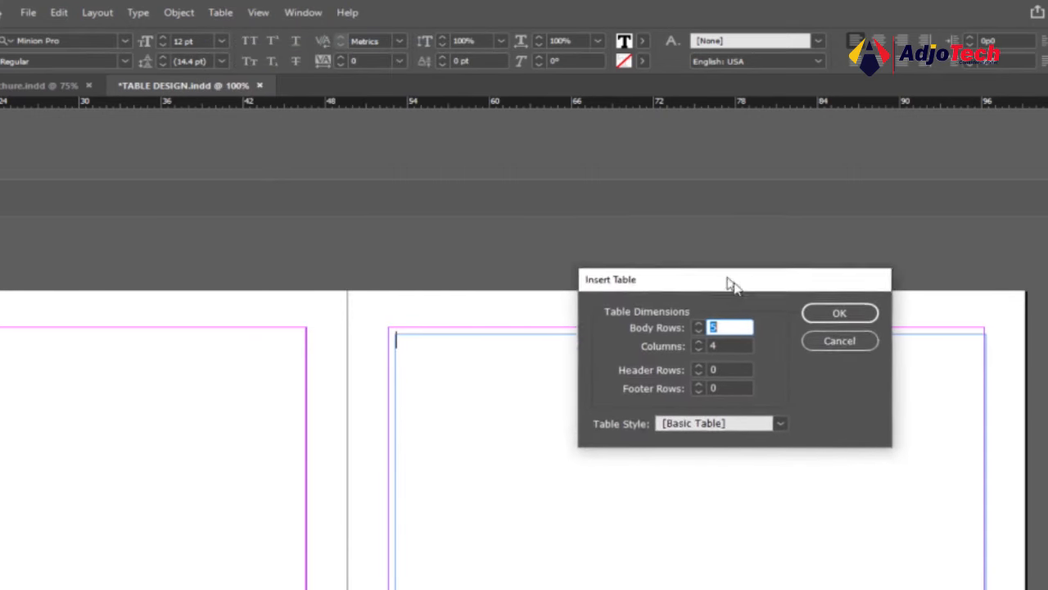
{"action": "left_click_drag", "start_coordinate": [734, 278], "coordinate": [790, 362]}
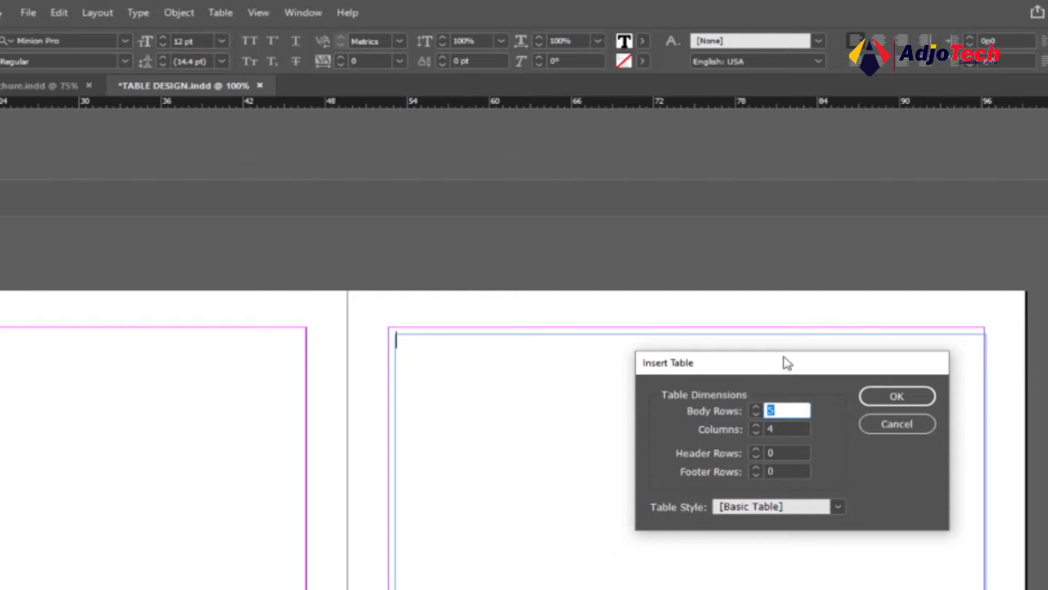
{"action": "mouse_move", "coordinate": [753, 429]}
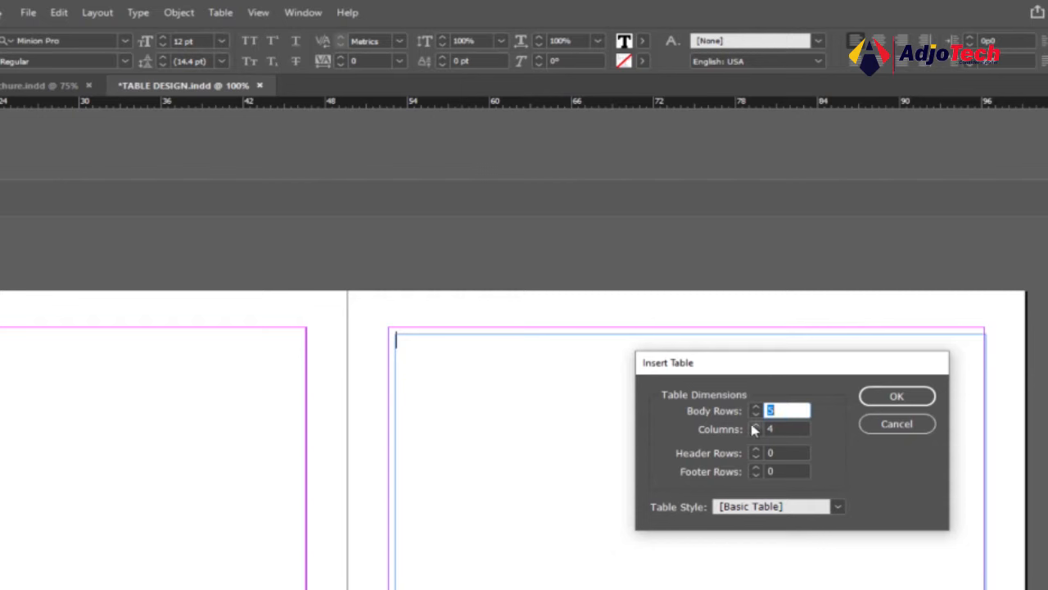
{"action": "mouse_move", "coordinate": [488, 441]}
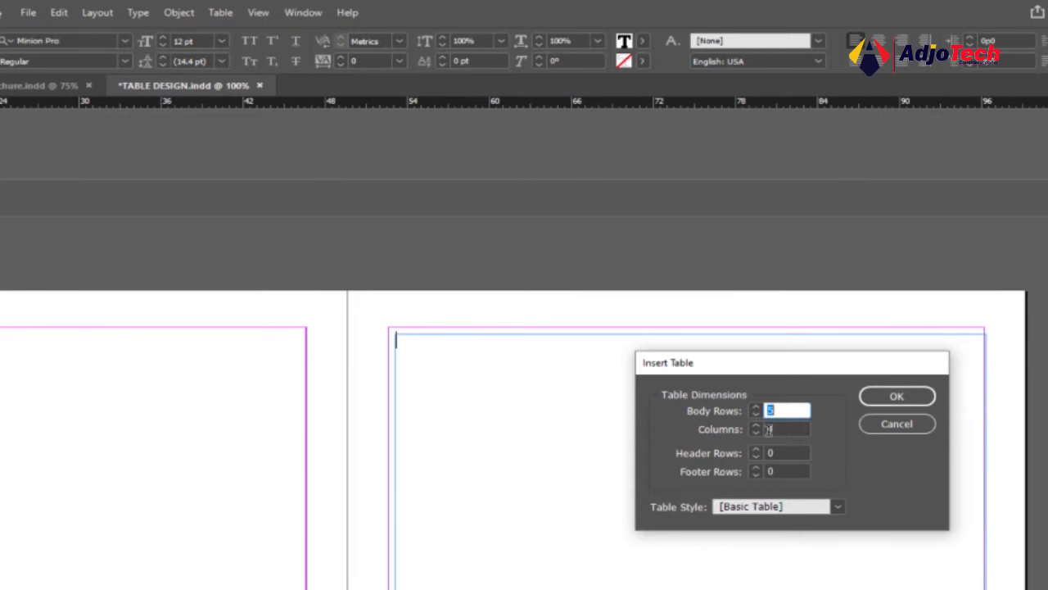
{"action": "type", "text": "4"}
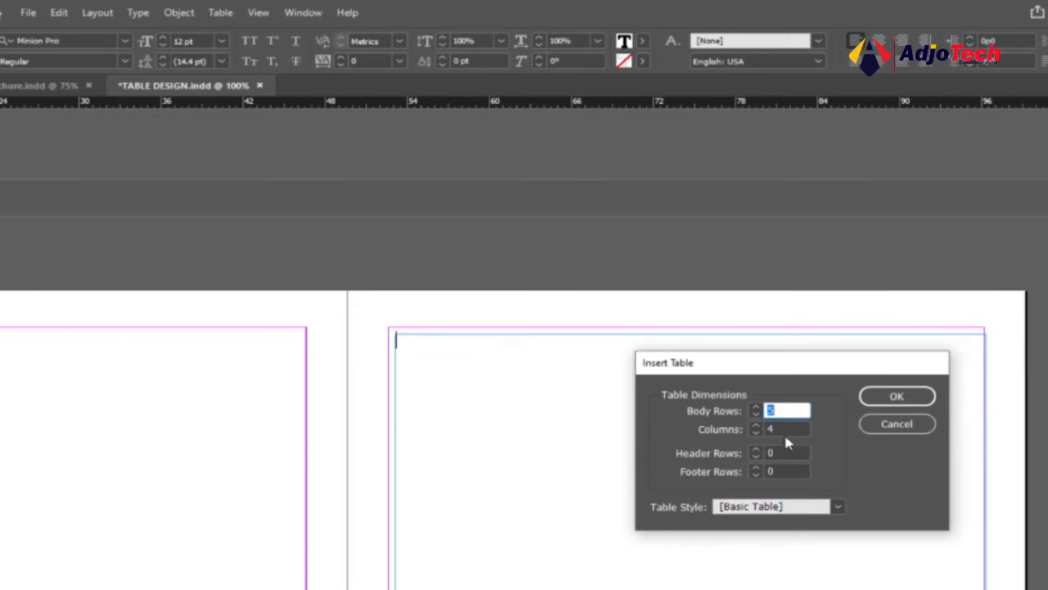
{"action": "mouse_move", "coordinate": [783, 425]}
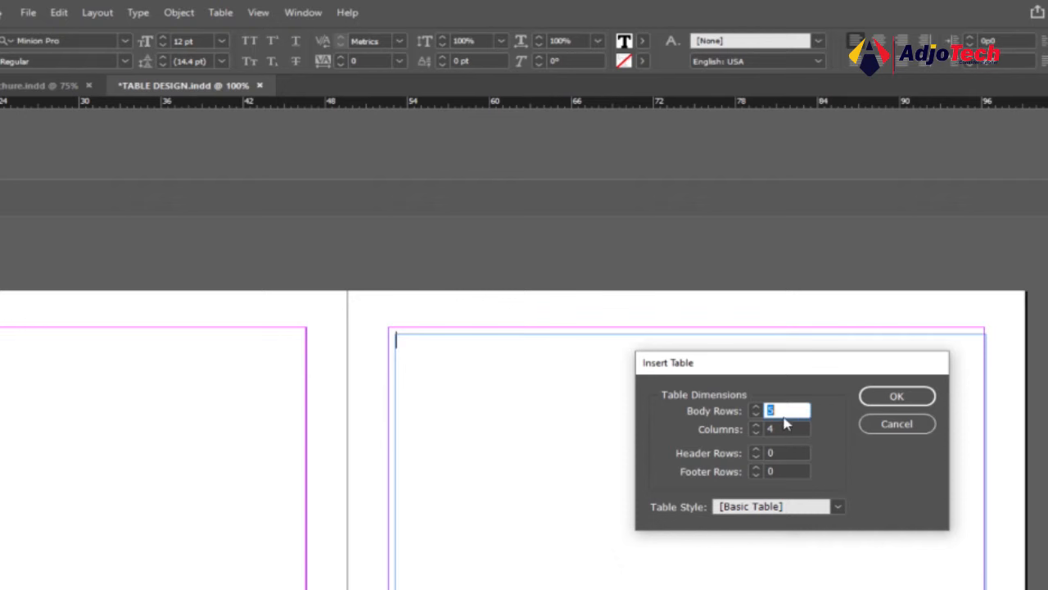
{"action": "left_click", "coordinate": [897, 395]}
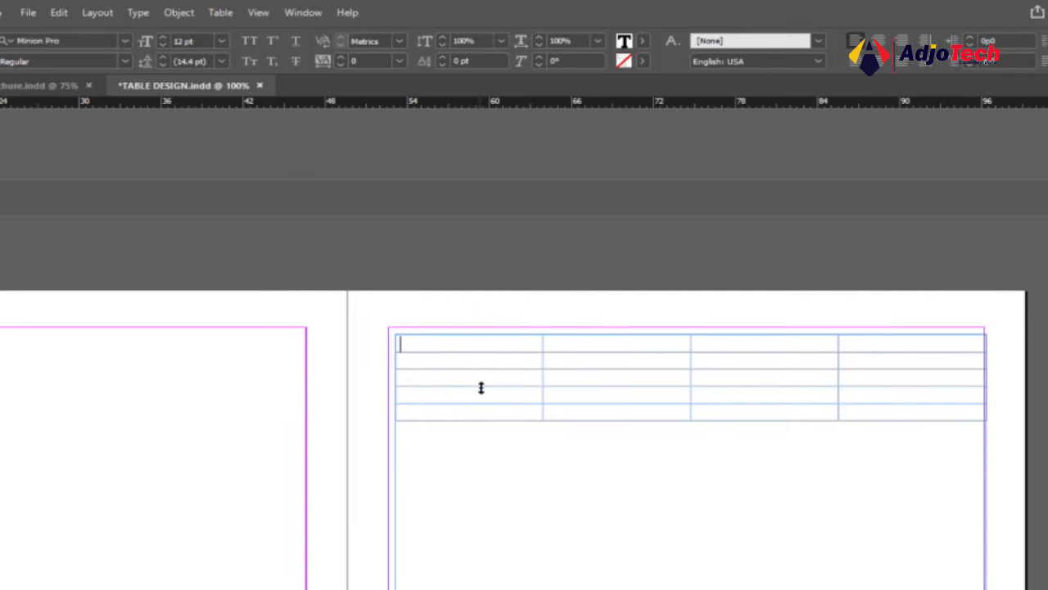
{"action": "mouse_move", "coordinate": [645, 357]}
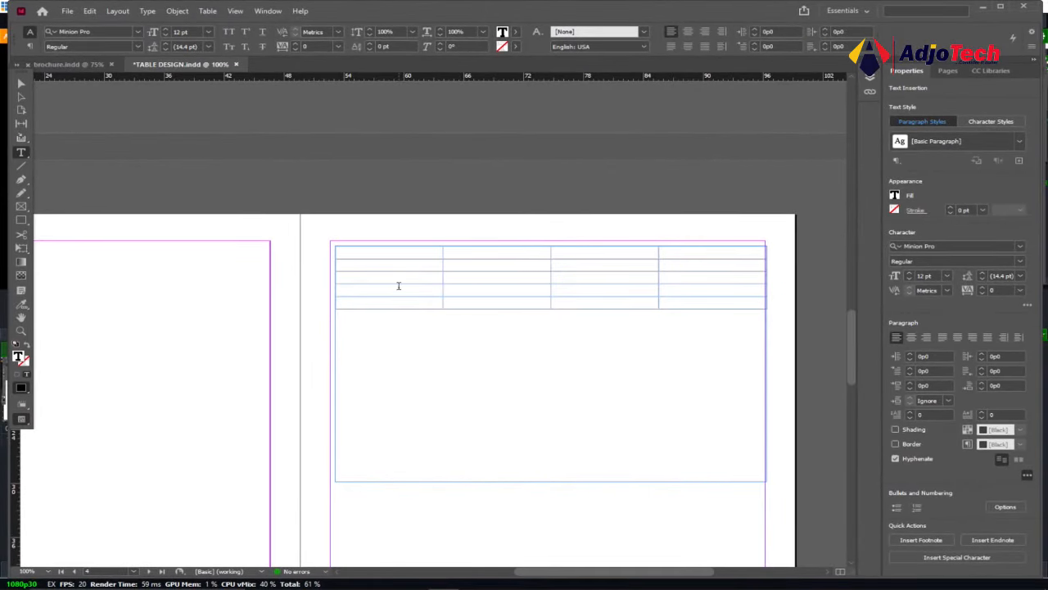
Step: Enter placeholder text 'fffff', 'gggggg', 'ggggg' in the first three top cells, adding rows along the way
{"action": "type", "text": "fffff"}
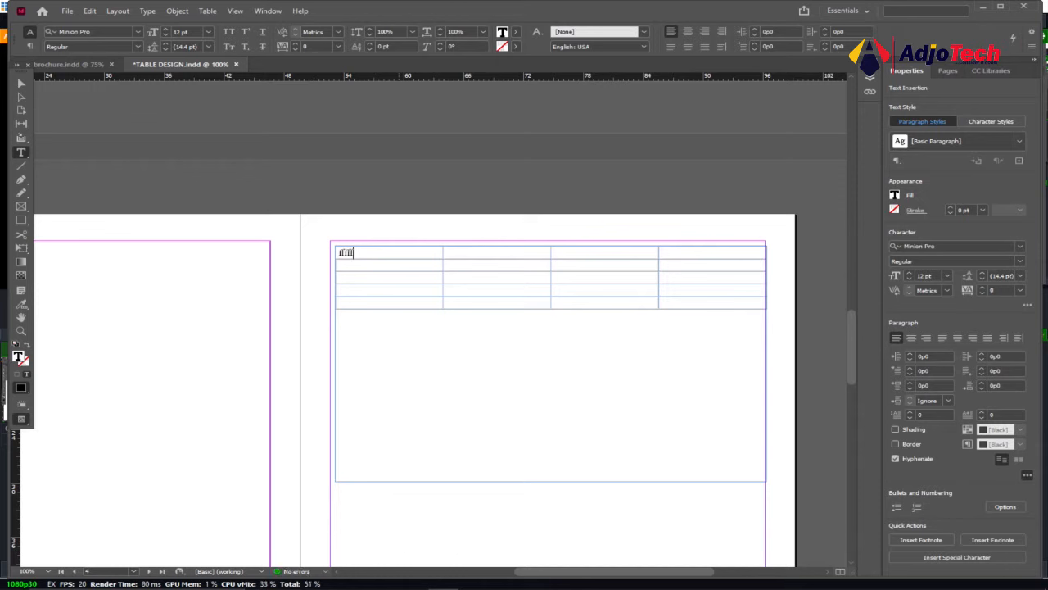
{"action": "type", "text": "gggggg"}
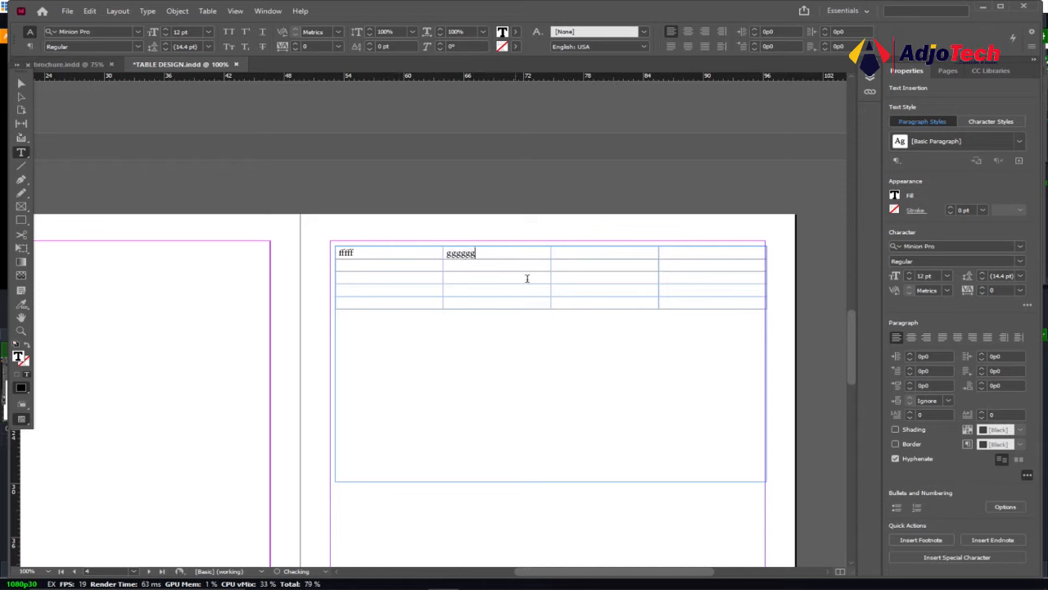
{"action": "type", "text": "ggggg"}
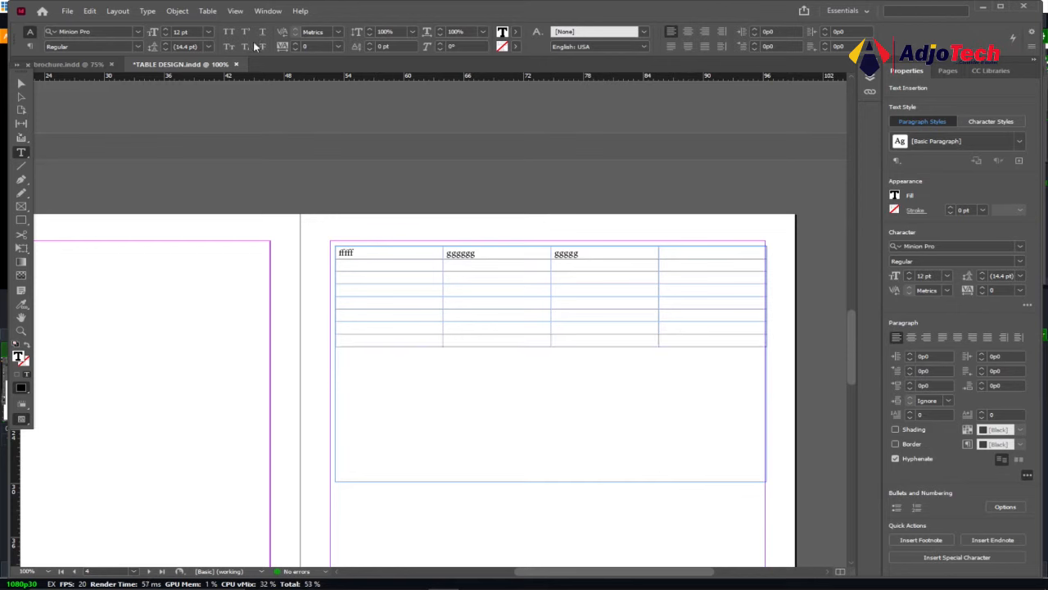
{"action": "left_click", "coordinate": [268, 10]}
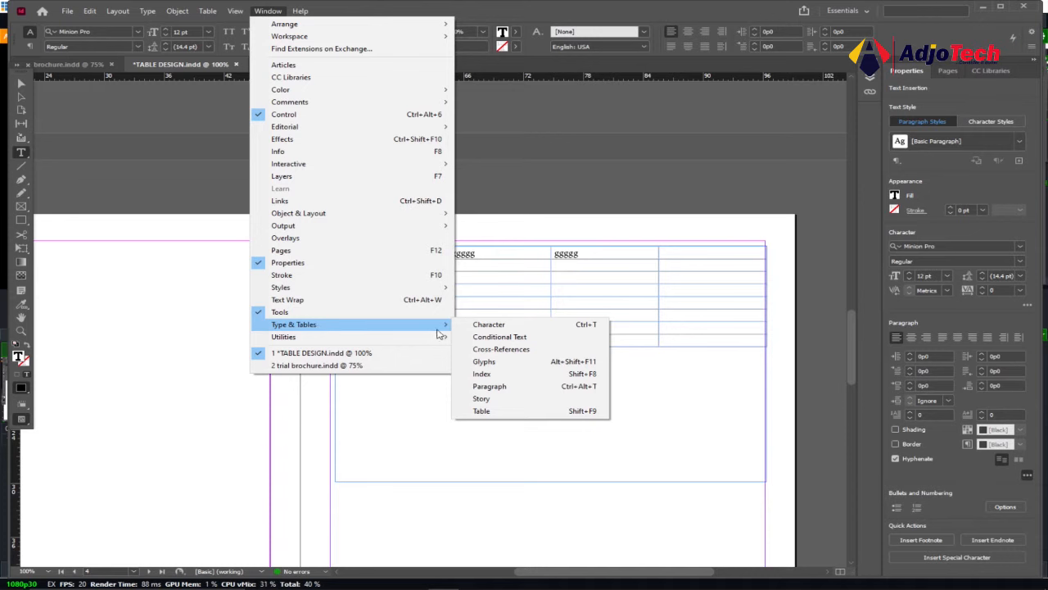
{"action": "left_click", "coordinate": [482, 409]}
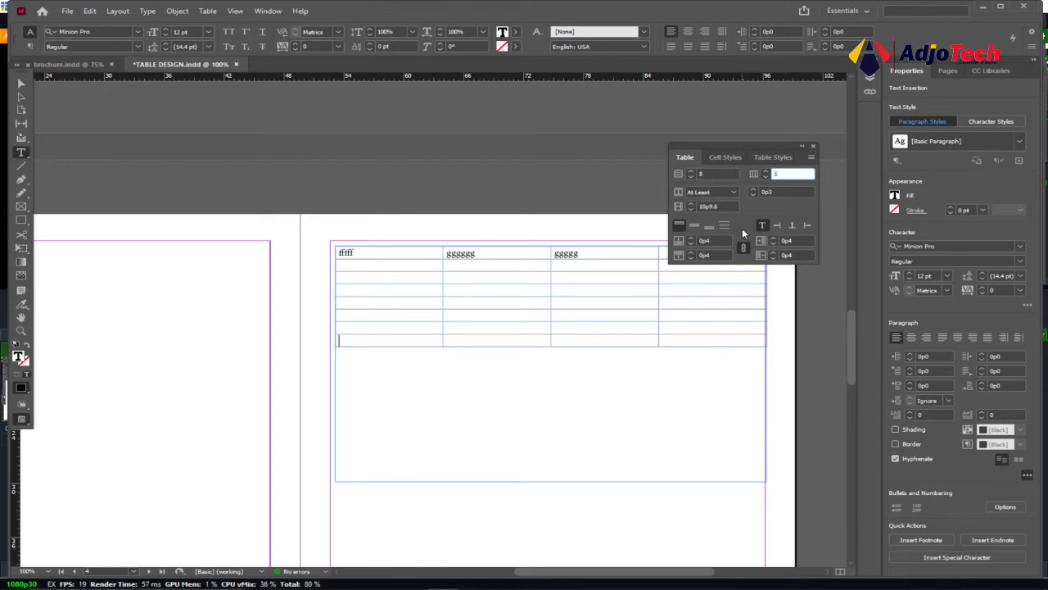
{"action": "mouse_move", "coordinate": [774, 151]}
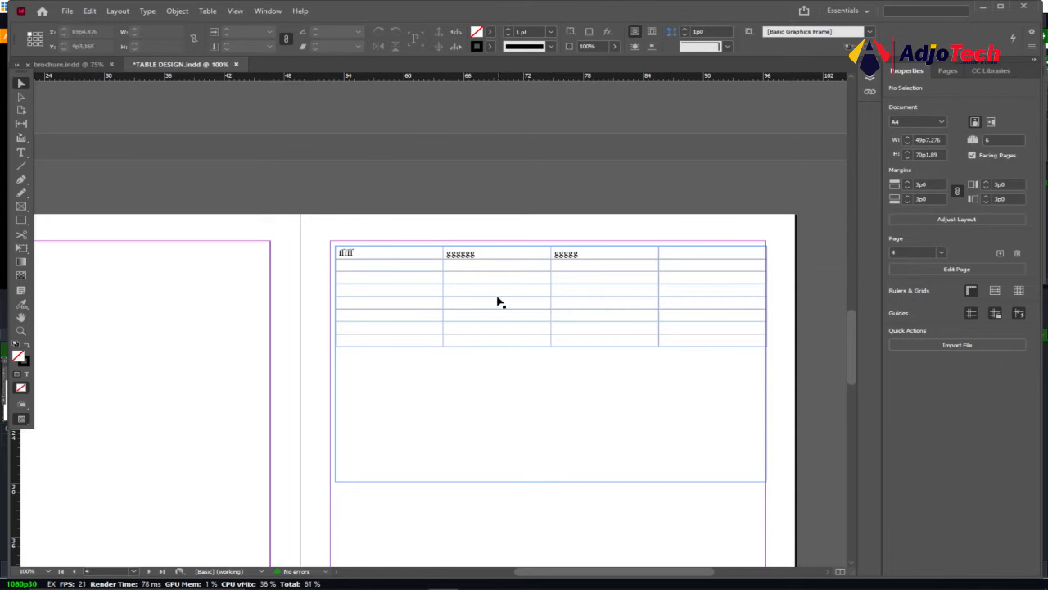
{"action": "left_click", "coordinate": [354, 290]}
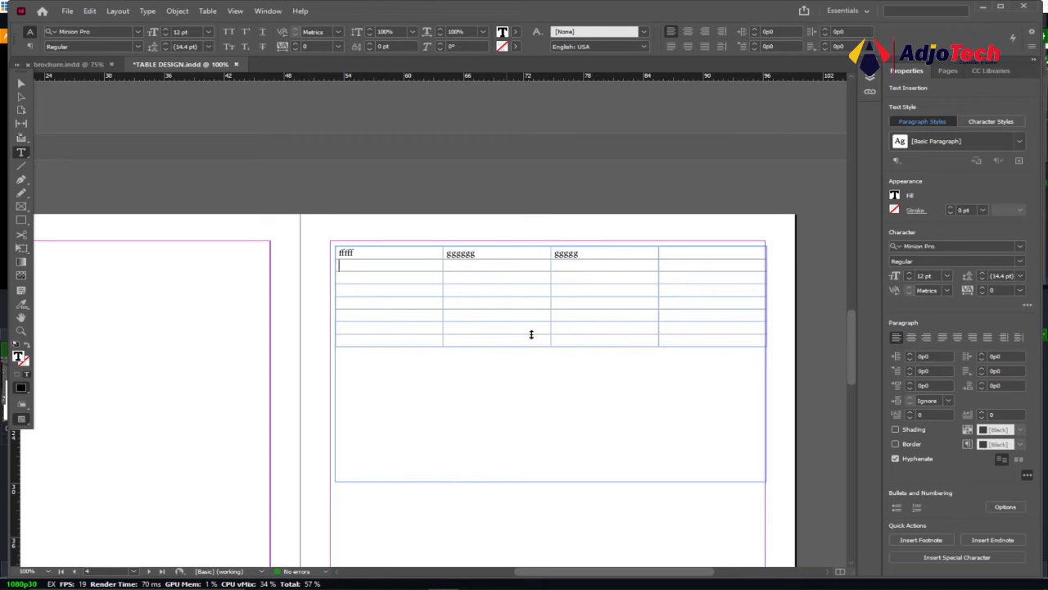
{"action": "scroll", "scroll_direction": "down", "scroll_amount": 3}
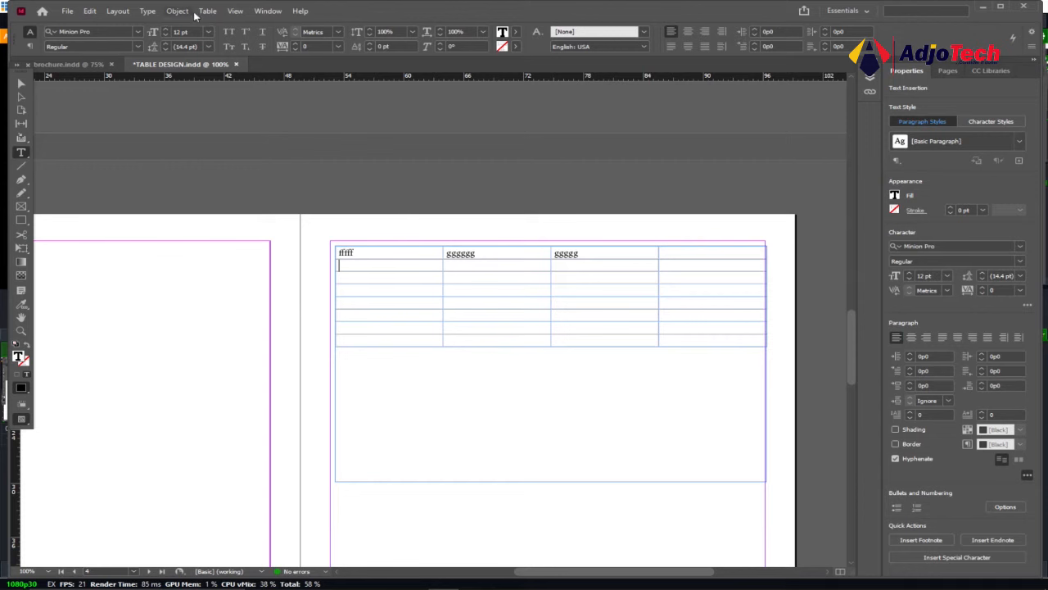
Step: Set the table's Row Strokes alternating pattern to Every Other Row and apply it
{"action": "left_click", "coordinate": [206, 10]}
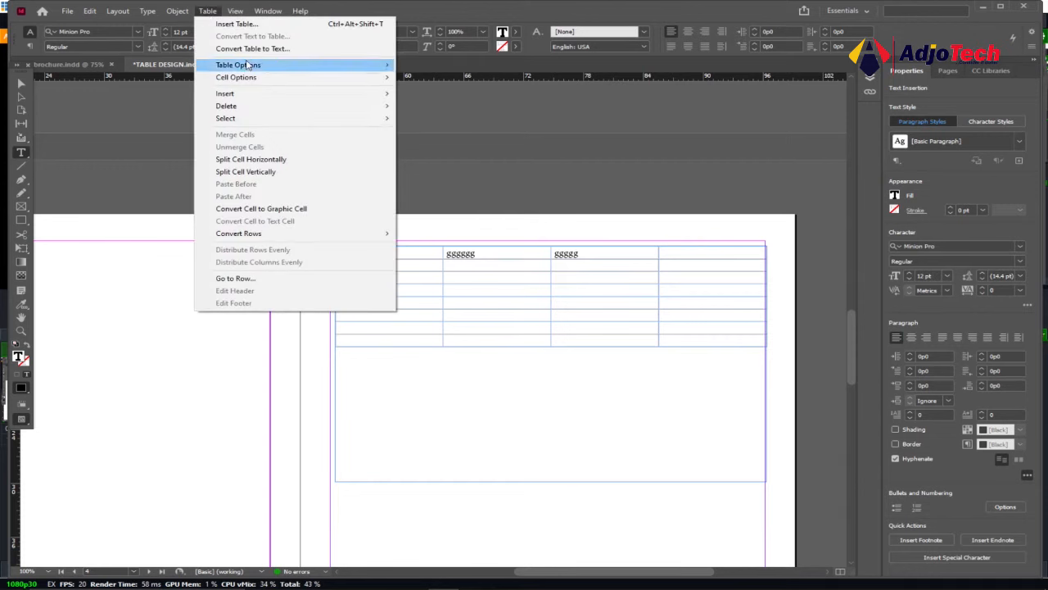
{"action": "mouse_move", "coordinate": [239, 65]}
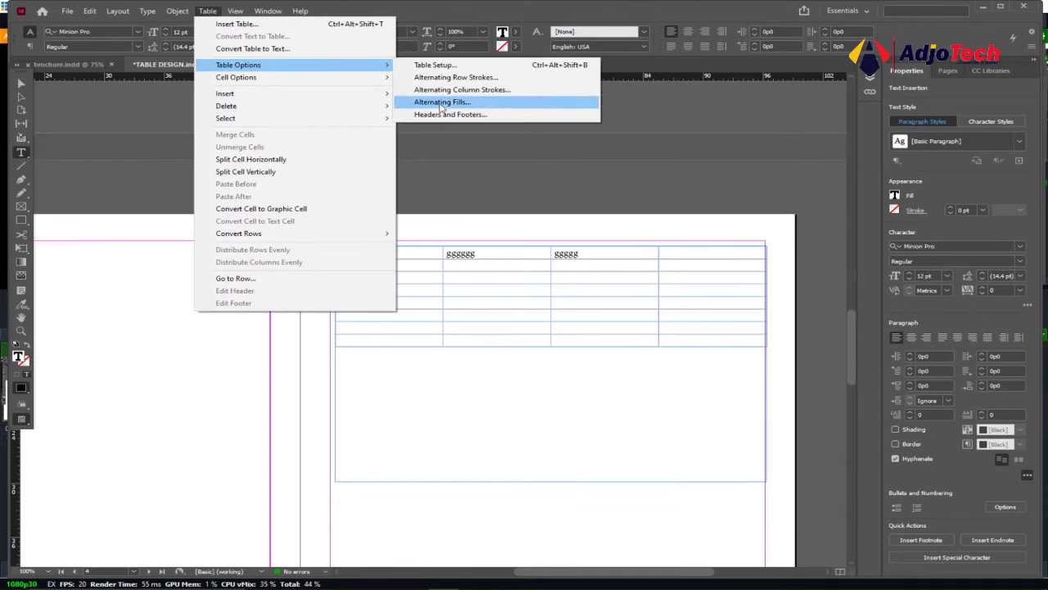
{"action": "mouse_move", "coordinate": [455, 77]}
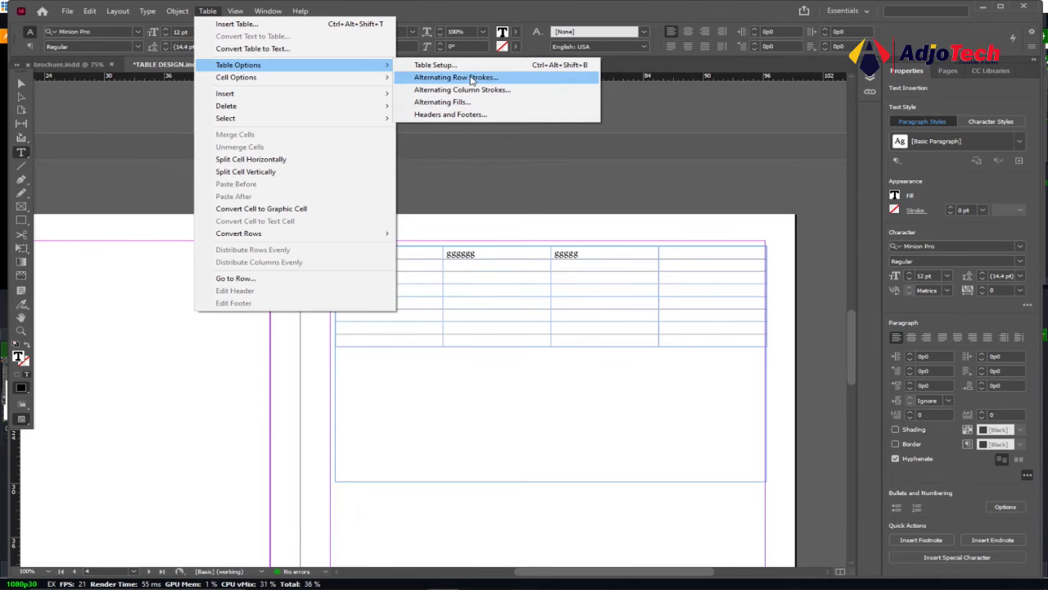
{"action": "left_click", "coordinate": [455, 77]}
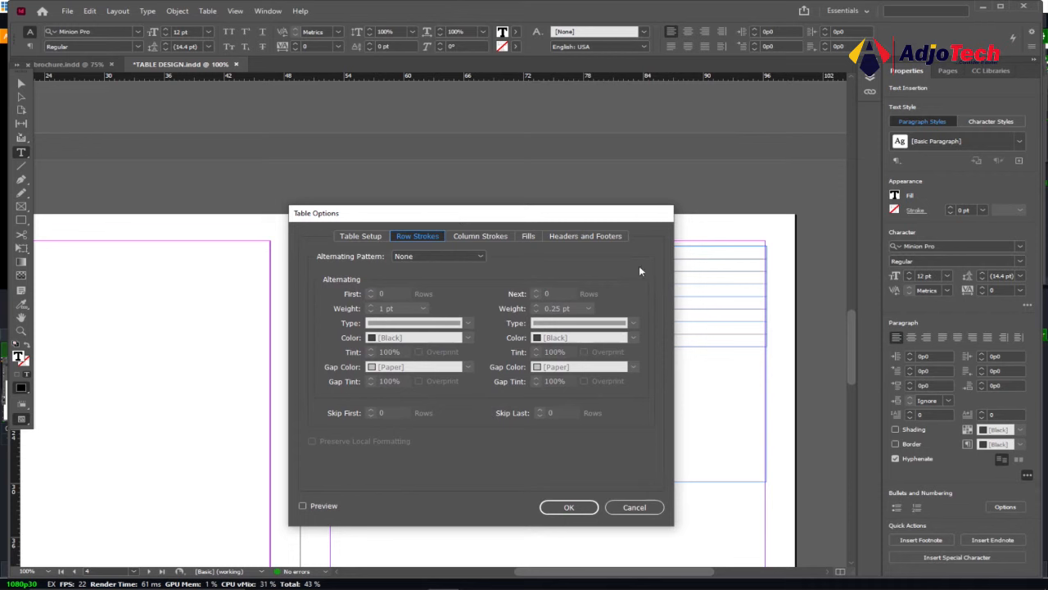
{"action": "mouse_move", "coordinate": [335, 262]}
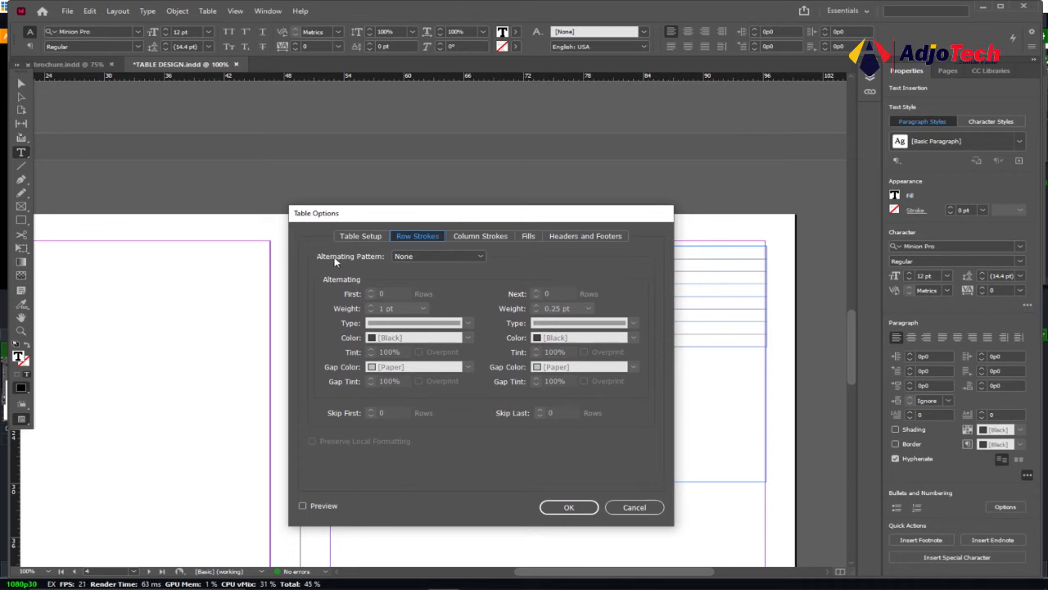
{"action": "mouse_move", "coordinate": [344, 262]}
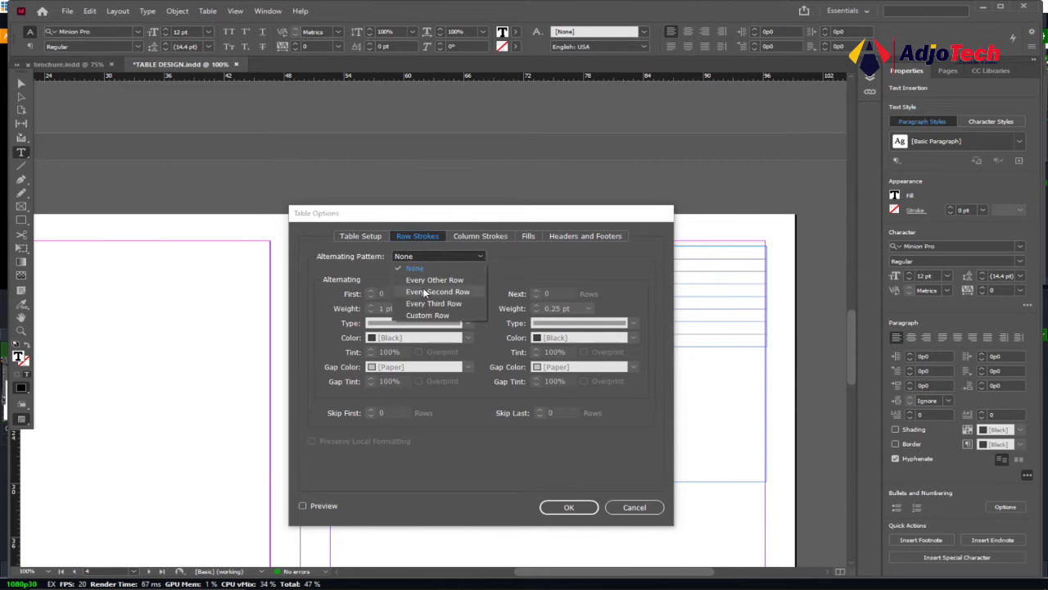
{"action": "left_click", "coordinate": [436, 278]}
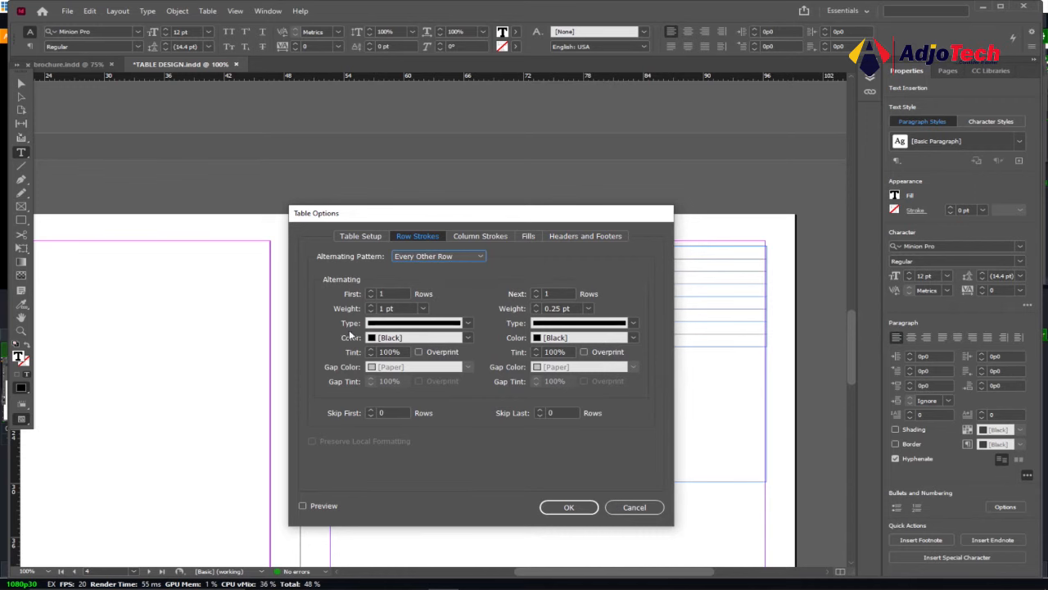
{"action": "left_click", "coordinate": [568, 507]}
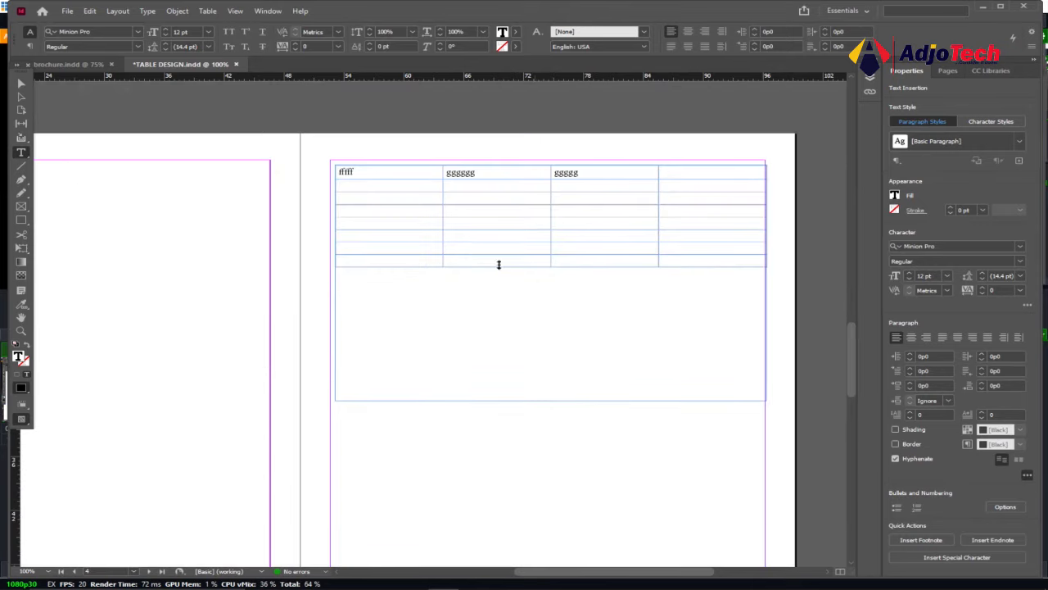
Step: Apply Every Second Row alternating fills in C=0 M=100 Y=0 K=0 magenta to the new table
{"action": "left_click", "coordinate": [369, 187]}
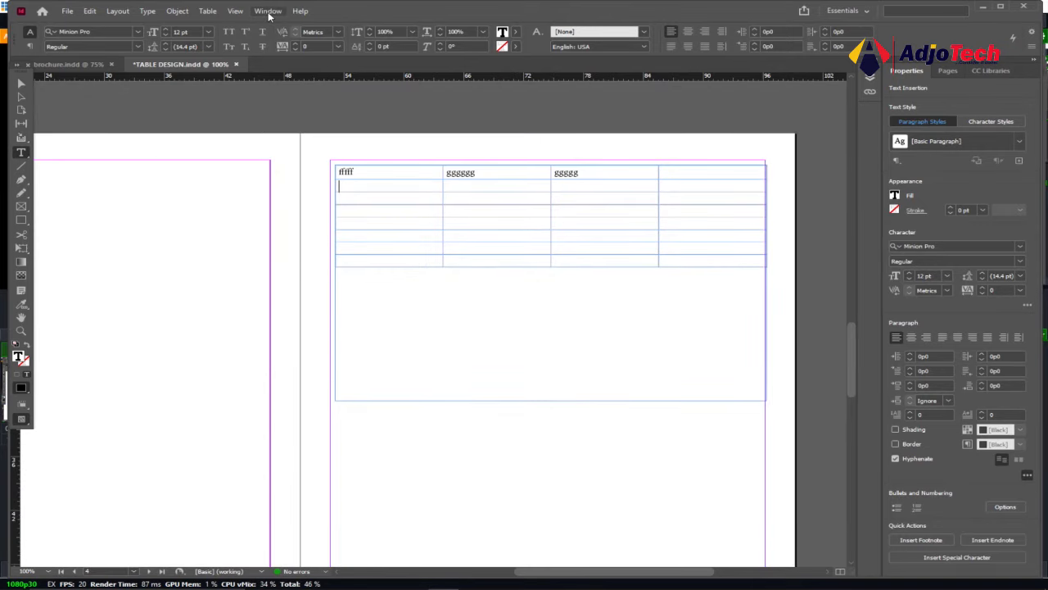
{"action": "left_click", "coordinate": [207, 10]}
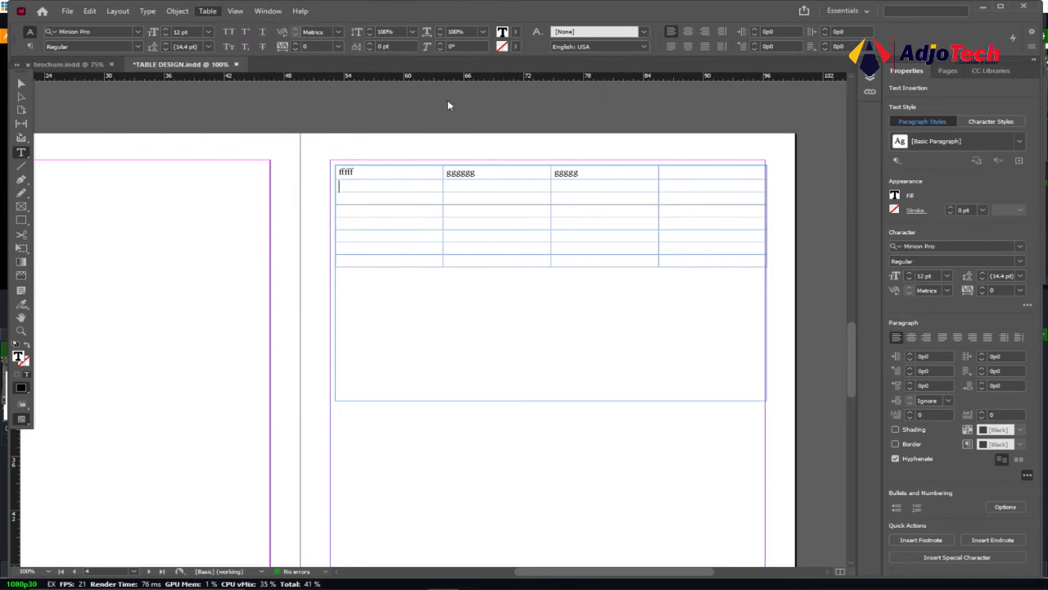
{"action": "left_click", "coordinate": [445, 256]}
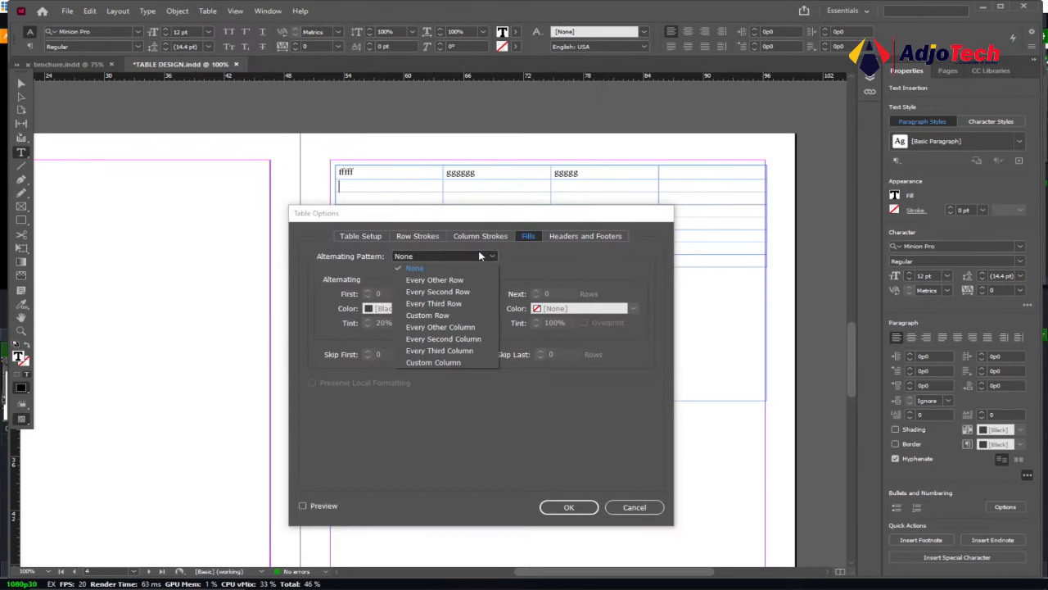
{"action": "mouse_move", "coordinate": [439, 280]}
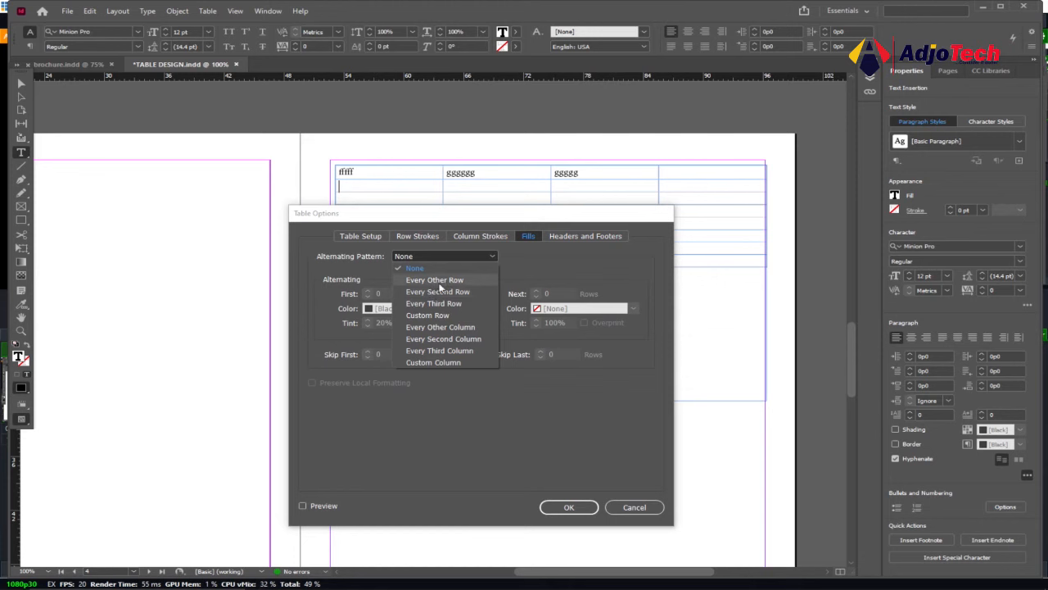
{"action": "left_click", "coordinate": [438, 291]}
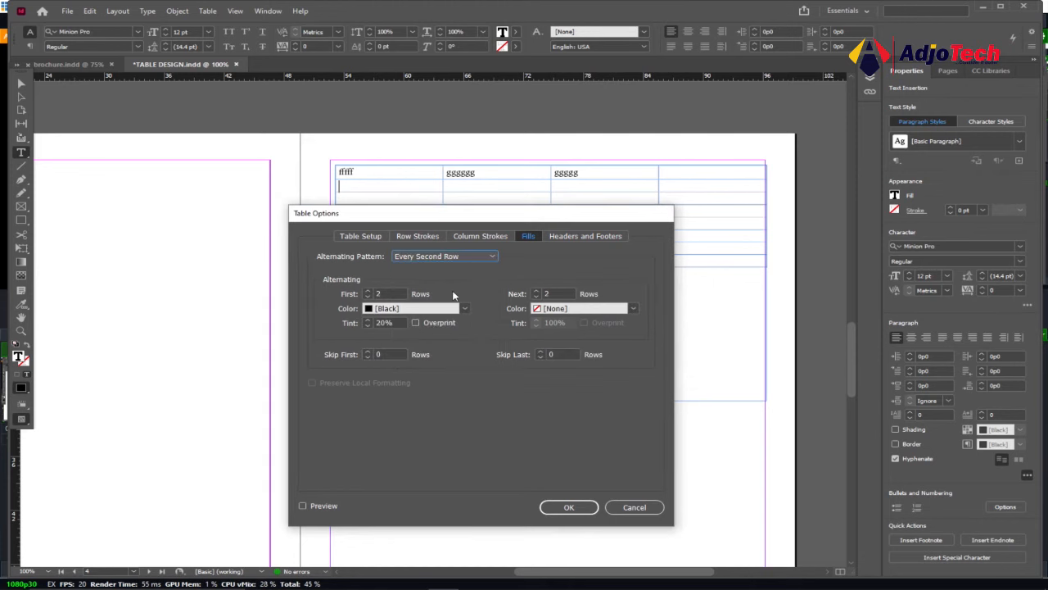
{"action": "left_click", "coordinate": [466, 308]}
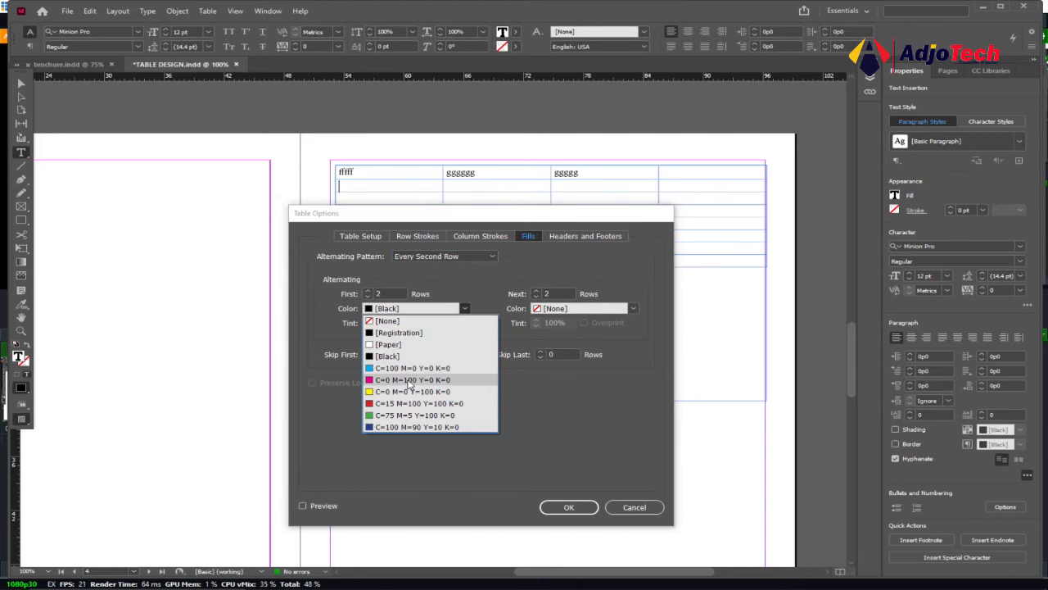
{"action": "left_click", "coordinate": [411, 380]}
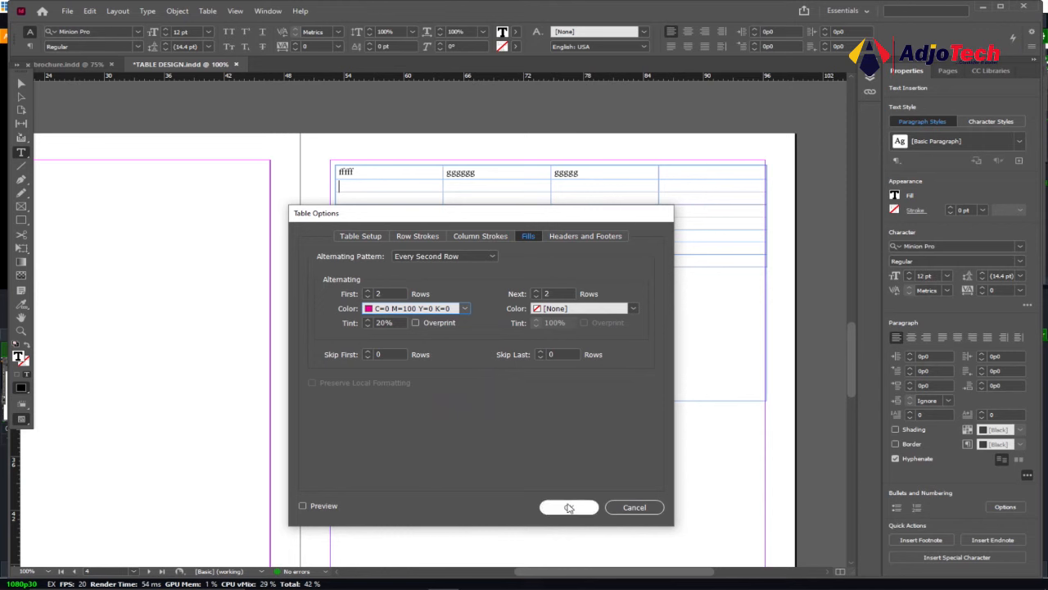
{"action": "left_click", "coordinate": [570, 507]}
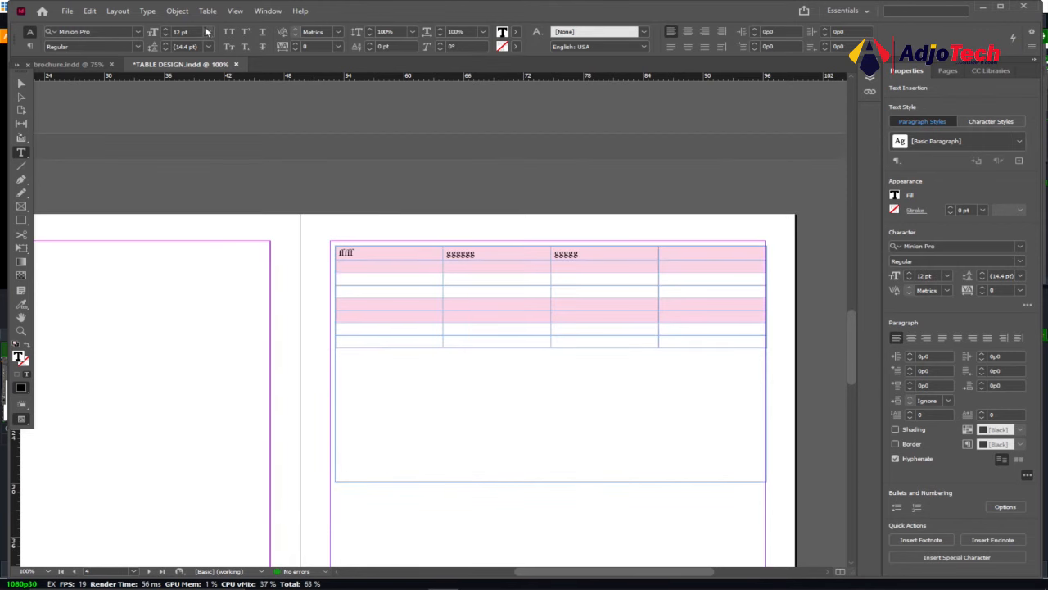
Step: Change the table's alternating fill pattern from Every Second Row to Every Other Row and apply it
{"action": "left_click", "coordinate": [207, 10]}
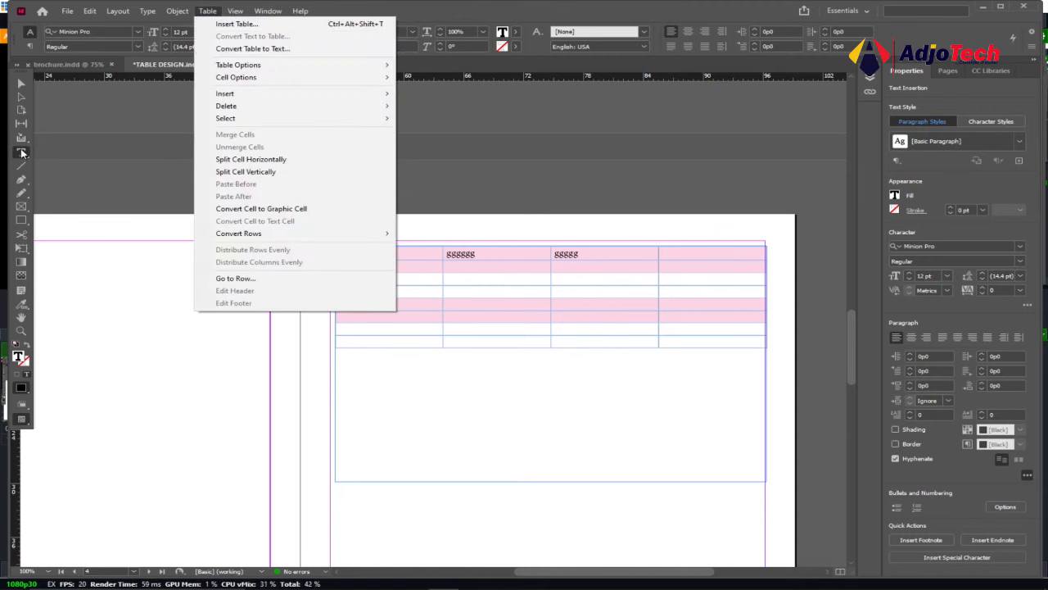
{"action": "mouse_move", "coordinate": [25, 154]}
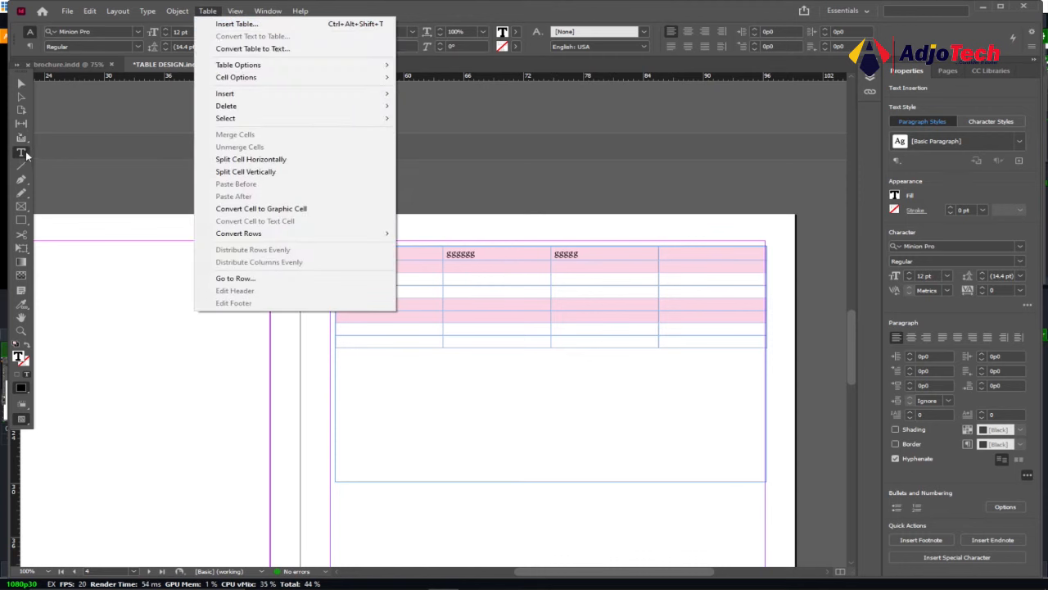
{"action": "mouse_move", "coordinate": [239, 66]}
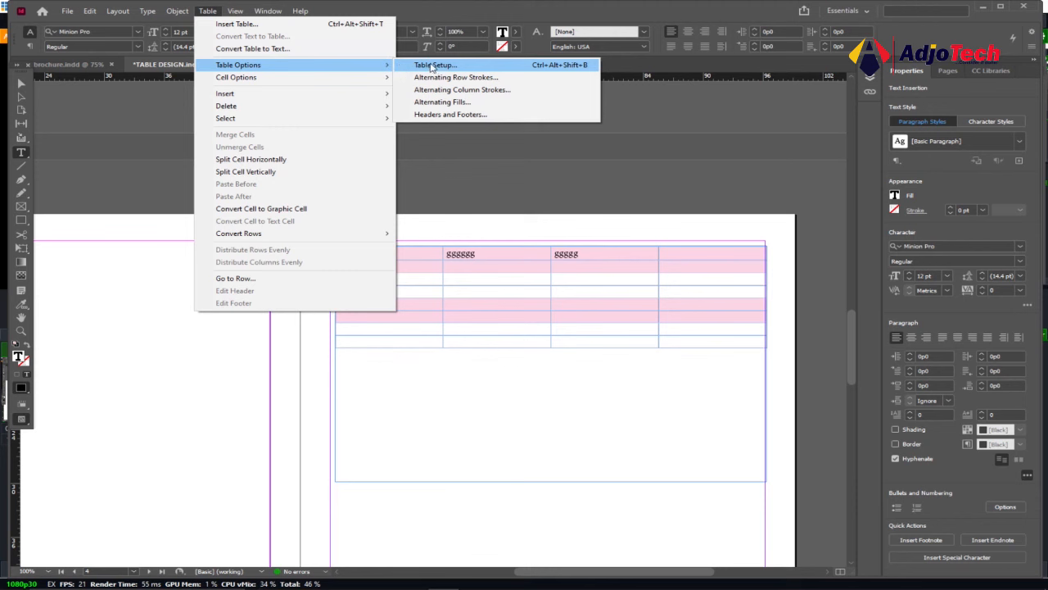
{"action": "left_click", "coordinate": [442, 101]}
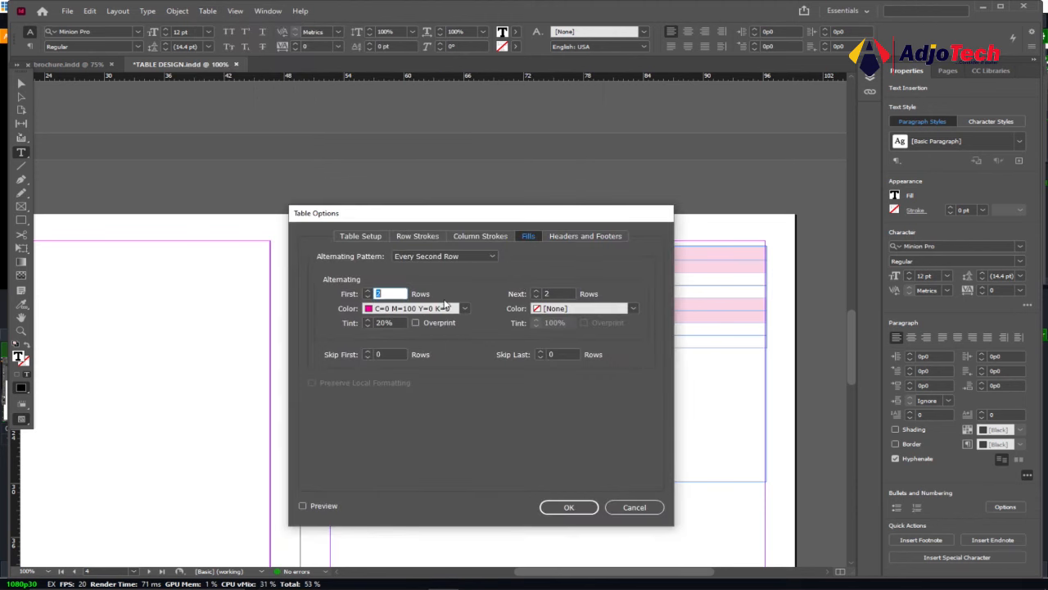
{"action": "left_click", "coordinate": [446, 255]}
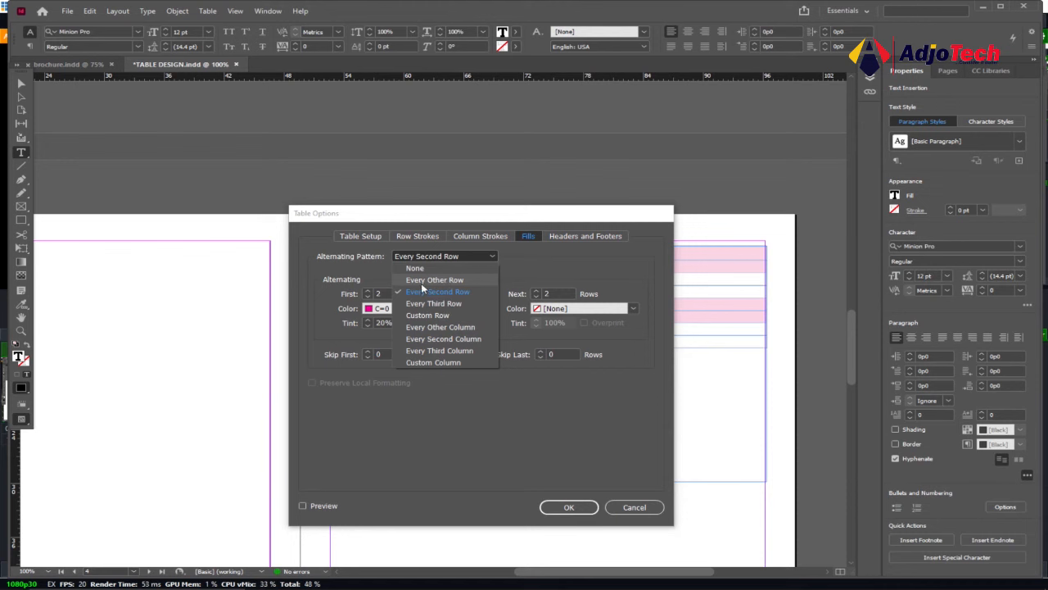
{"action": "left_click", "coordinate": [436, 279]}
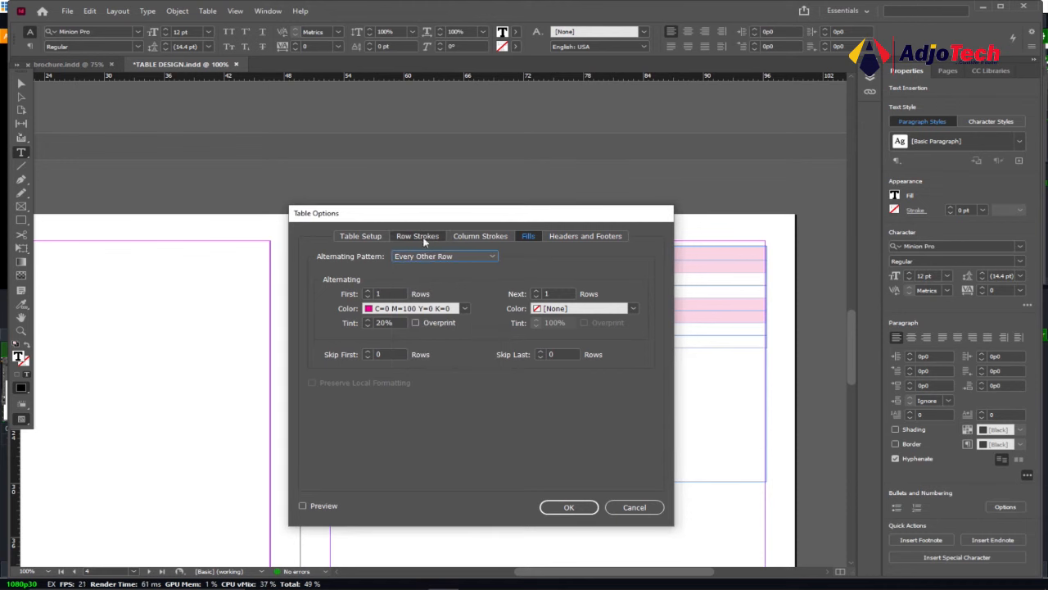
{"action": "left_click", "coordinate": [360, 236]}
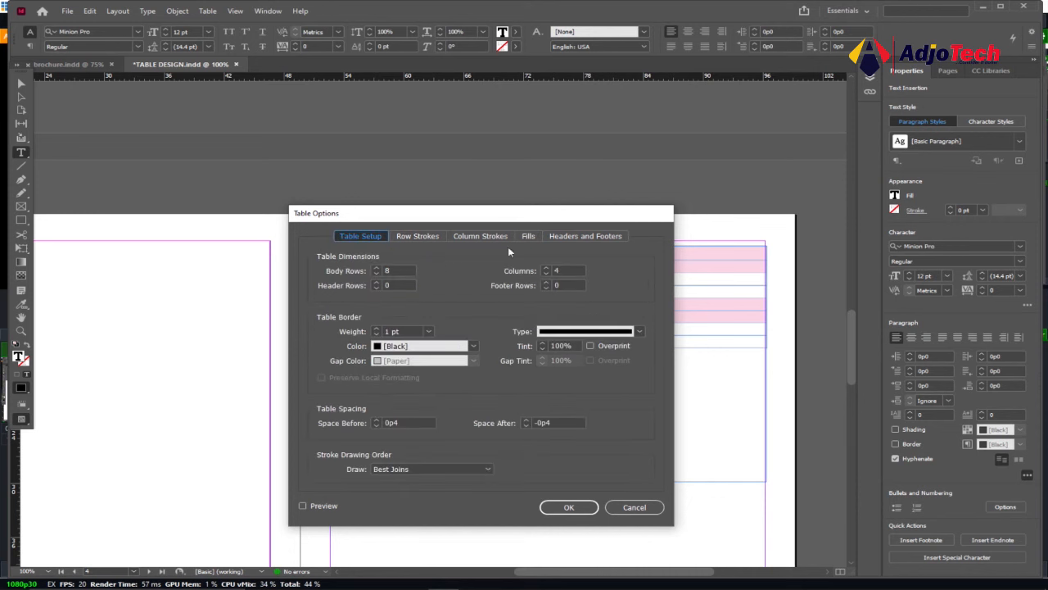
{"action": "left_click", "coordinate": [527, 235]}
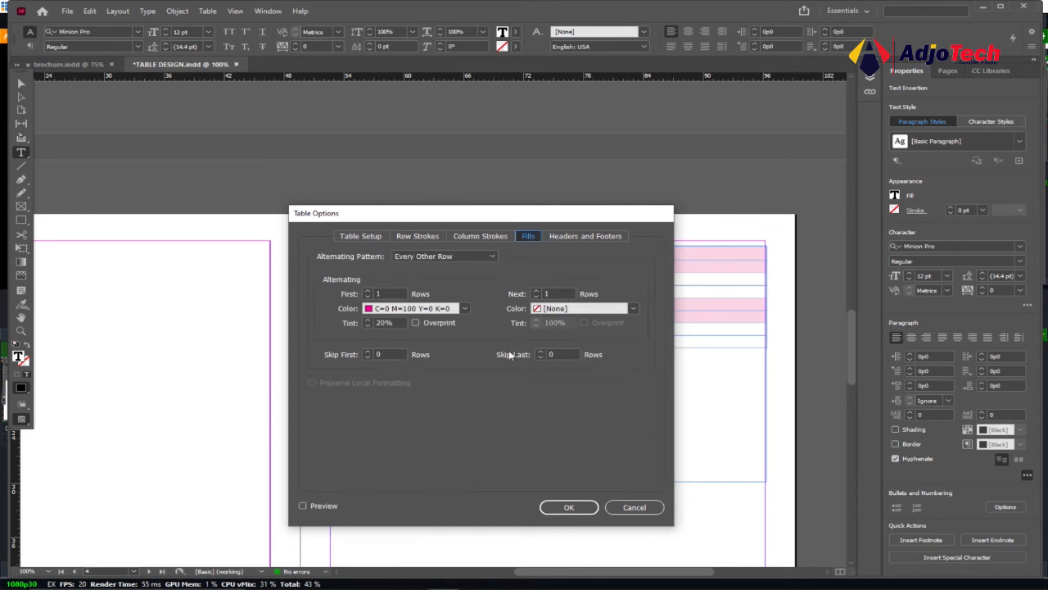
{"action": "left_click", "coordinate": [569, 508]}
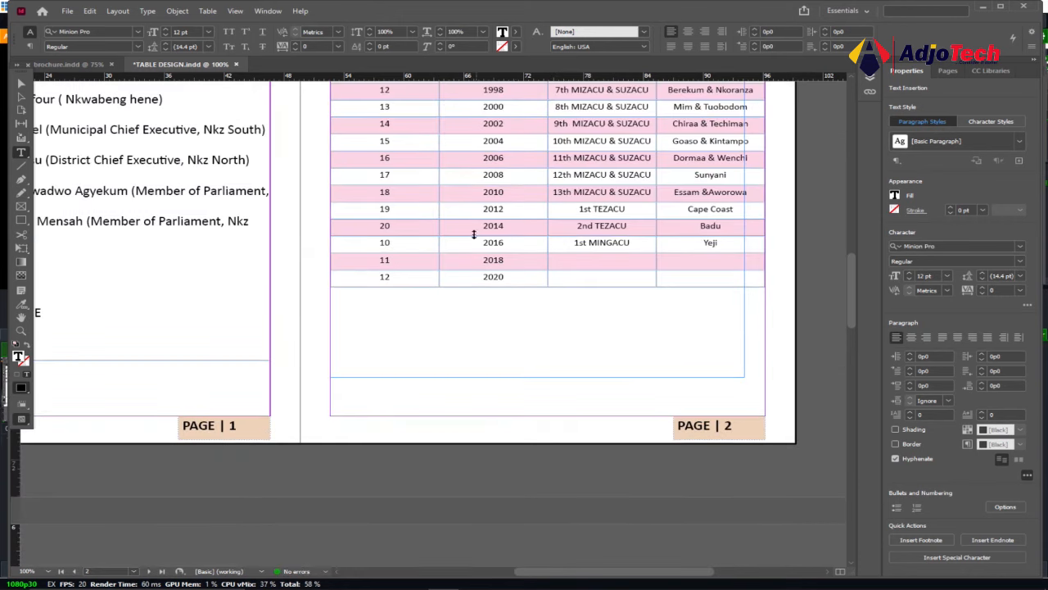
{"action": "scroll", "scroll_direction": "down", "scroll_amount": 3}
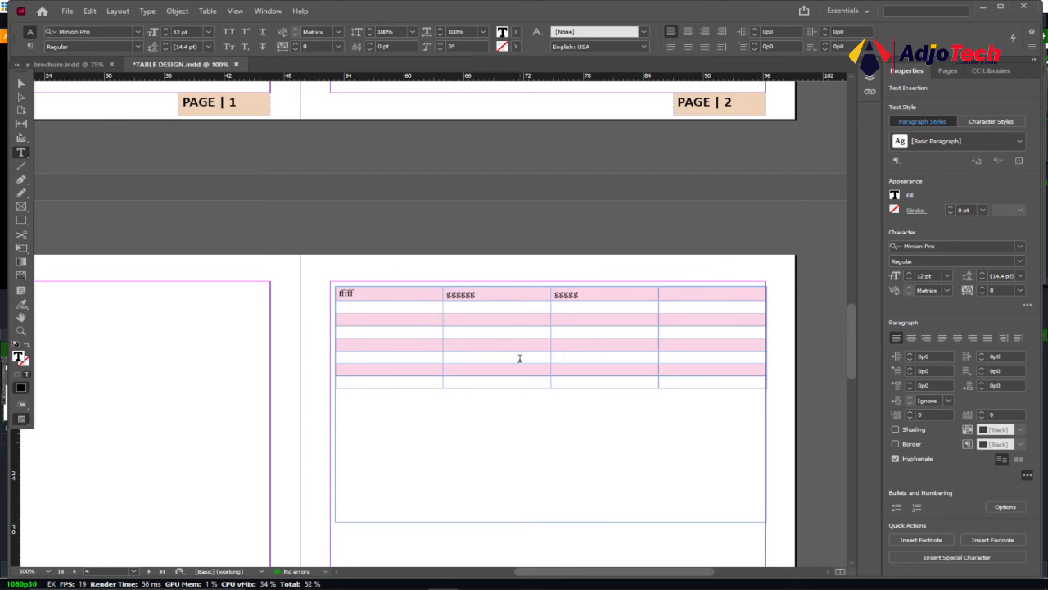
{"action": "left_click", "coordinate": [339, 308]}
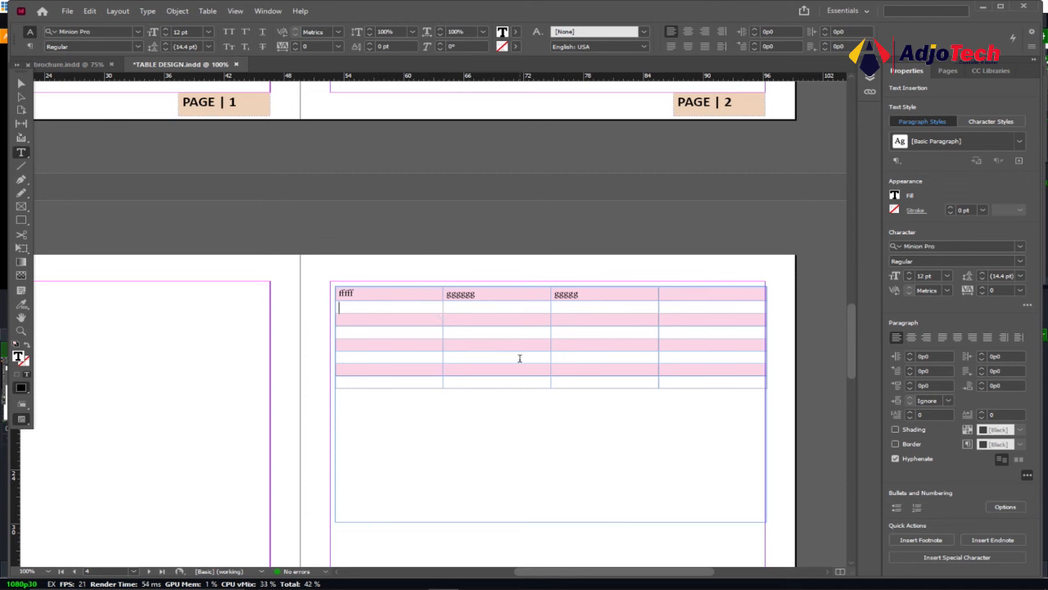